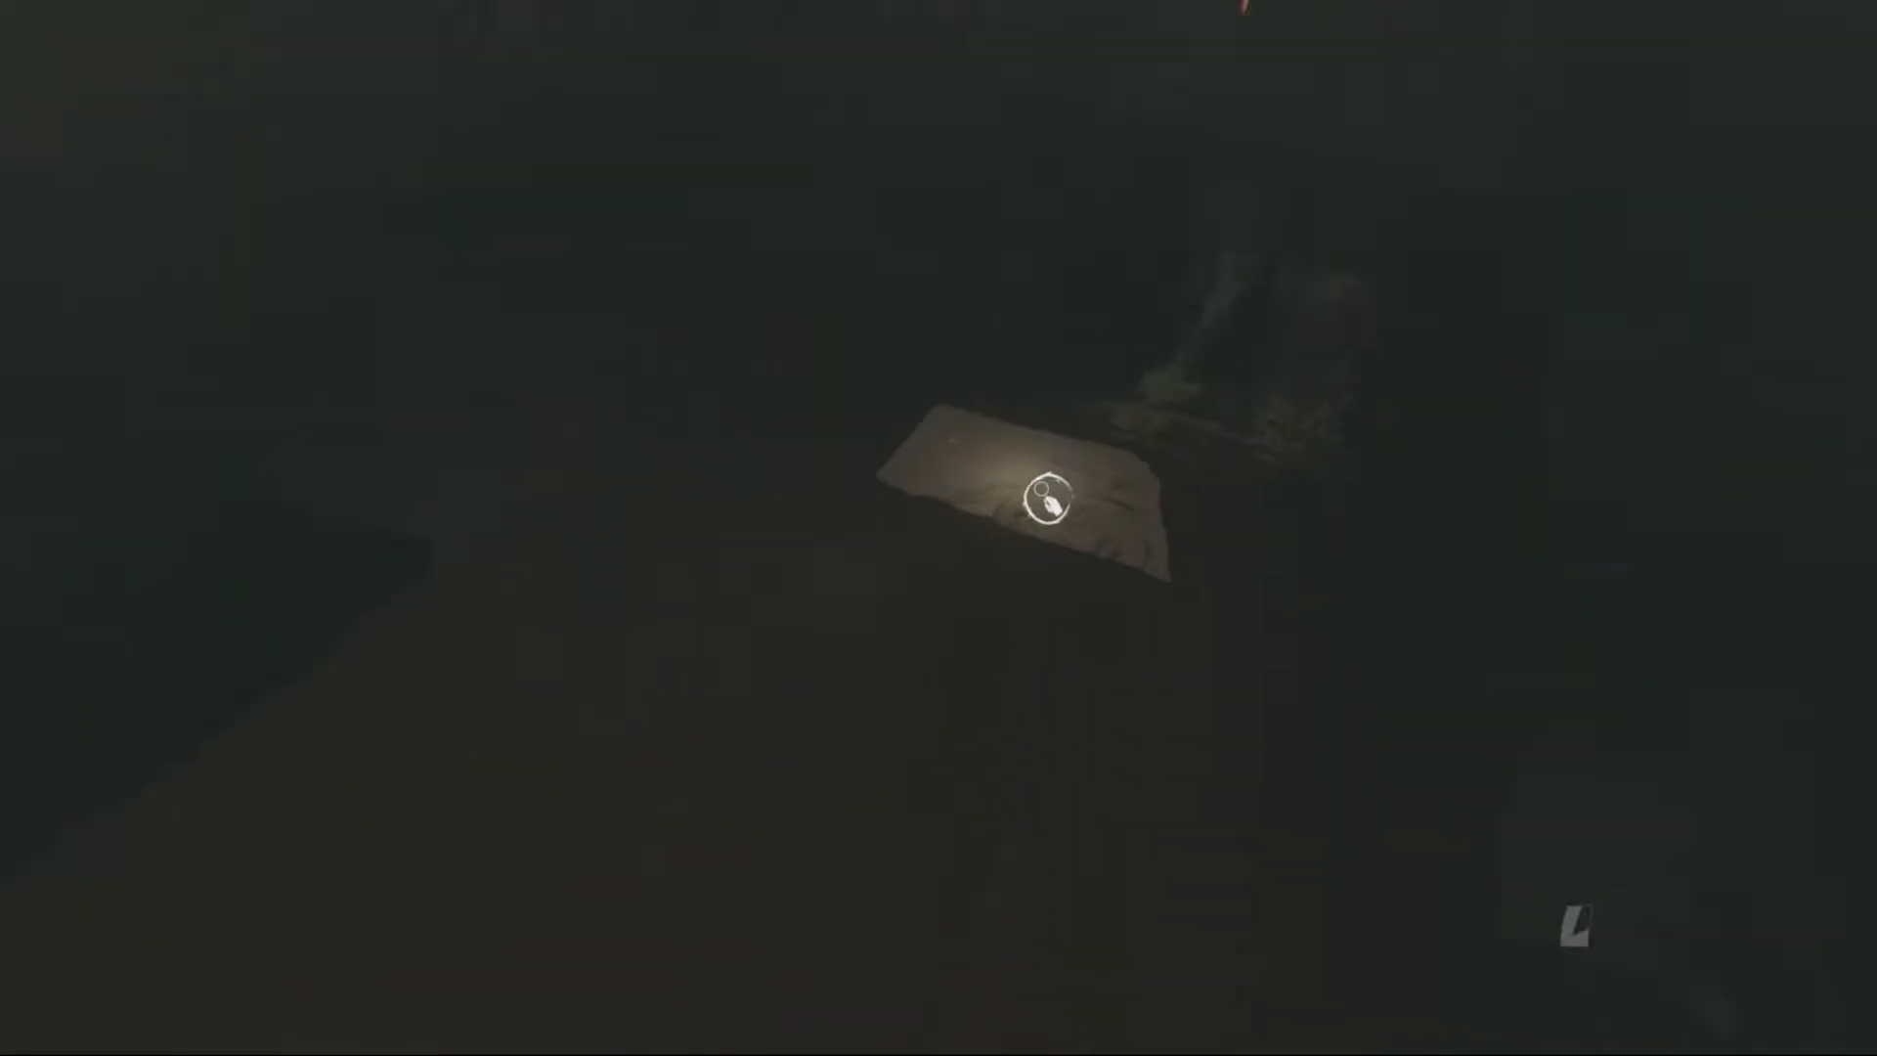
left_click(1049, 505)
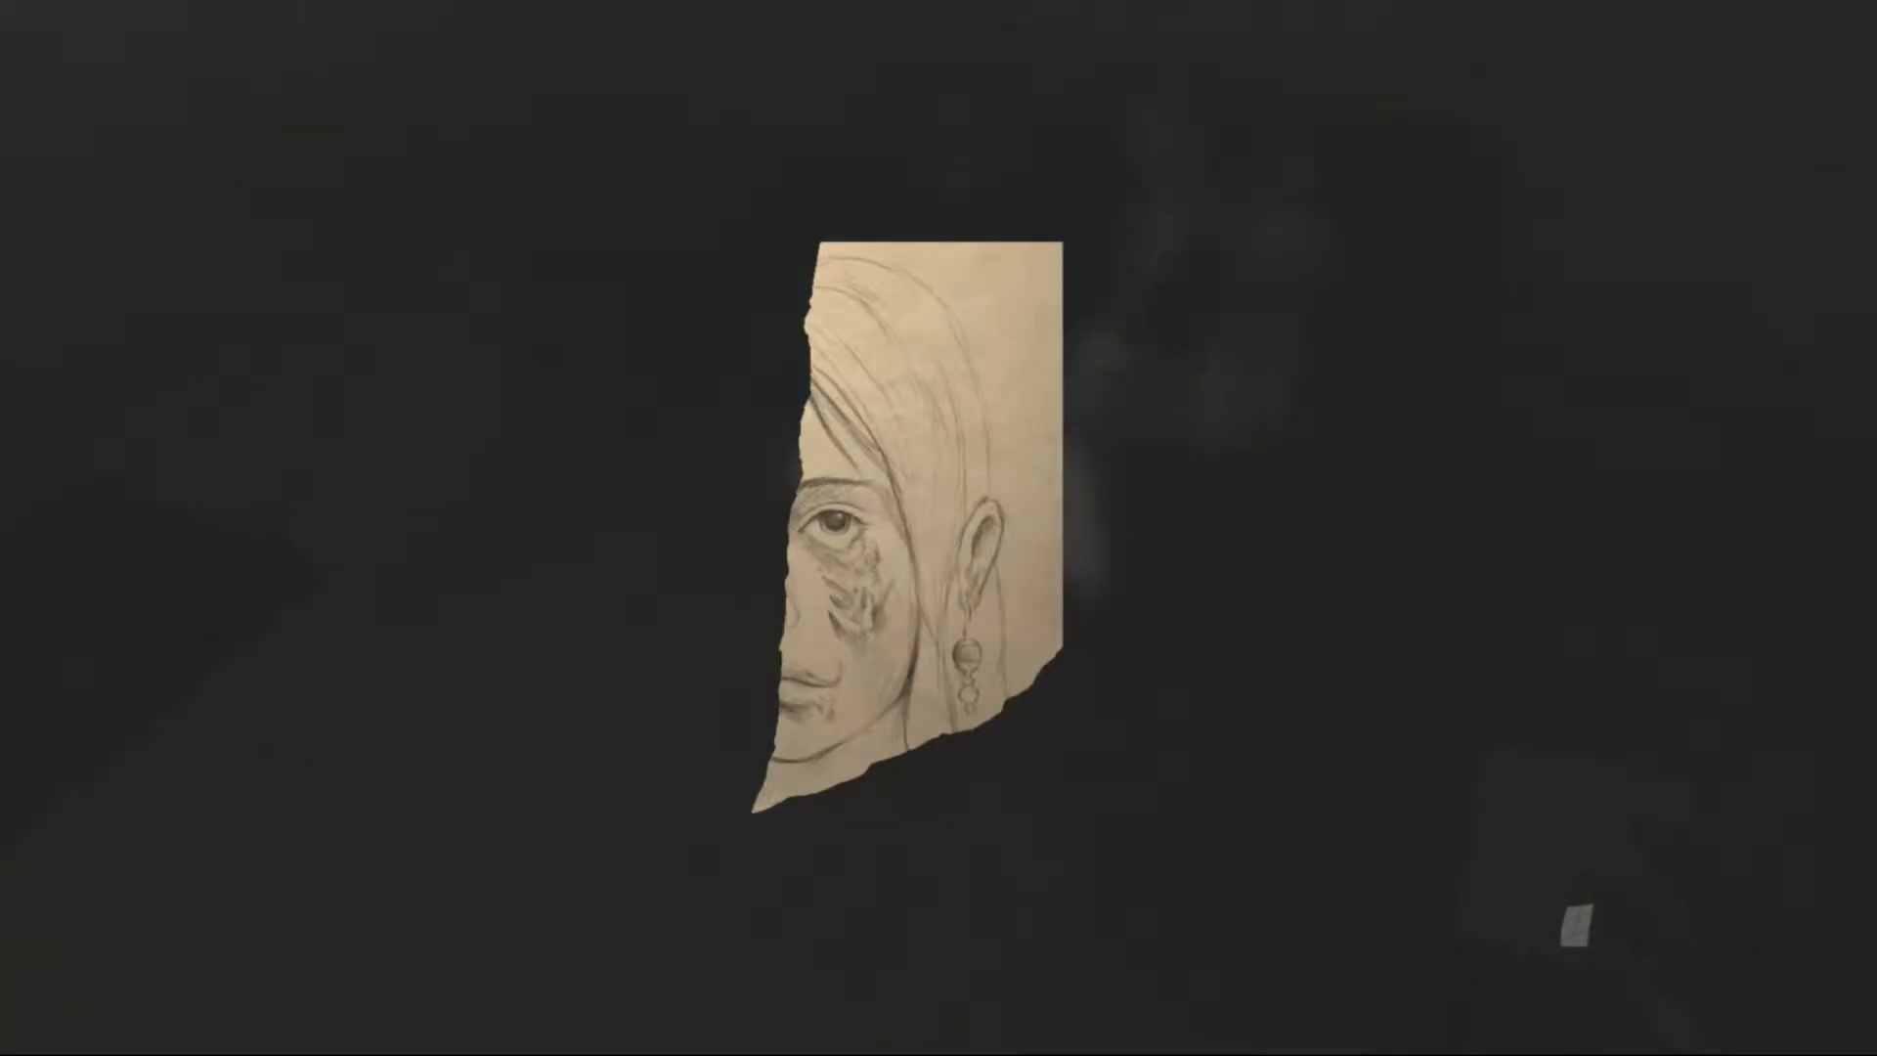